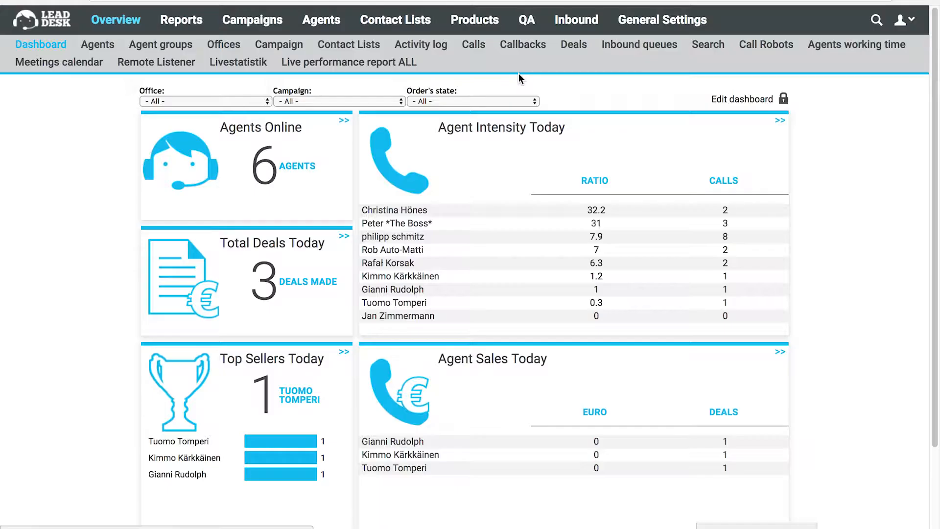
Go to the LeadApp Store from the account menu
{"action": "left_click", "coordinate": [901, 20]}
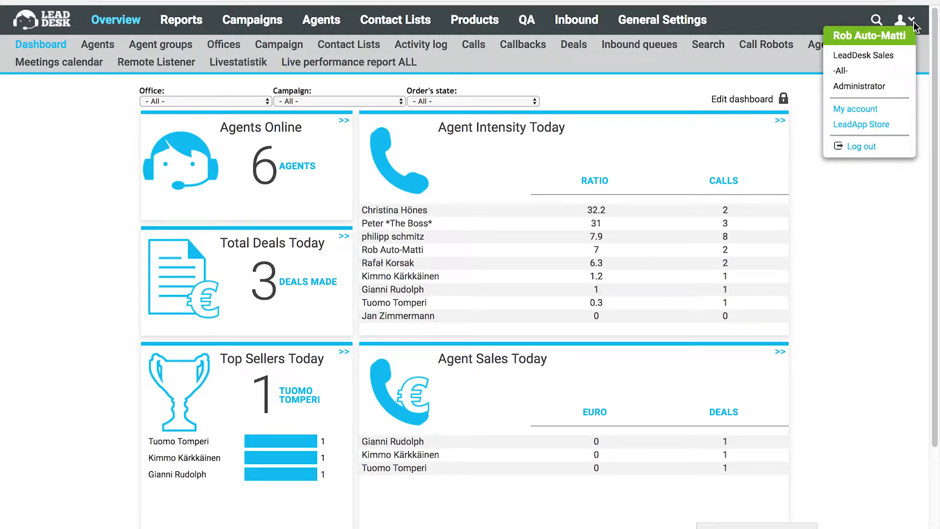
{"action": "left_click", "coordinate": [861, 124]}
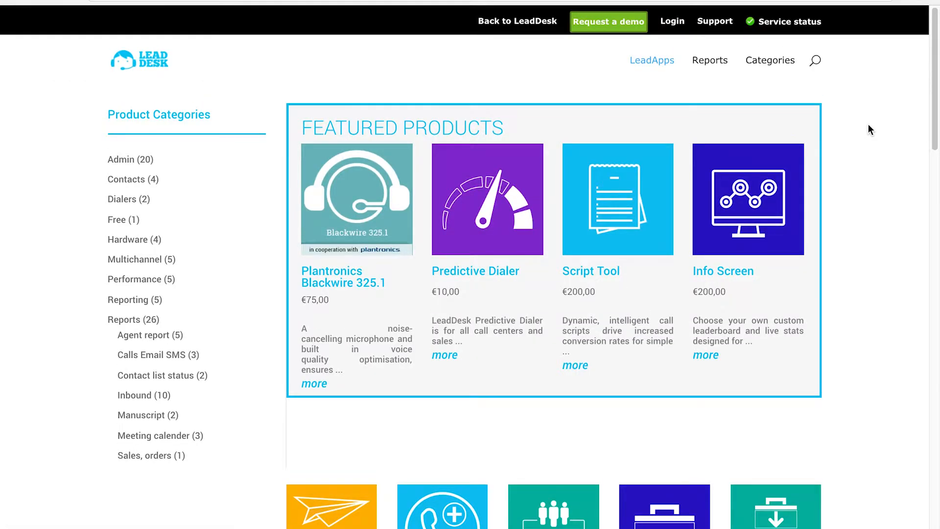
Open the Buy Phone Numbers app, priced €8.00 per number
{"action": "scroll", "scroll_direction": "down", "scroll_amount": 3}
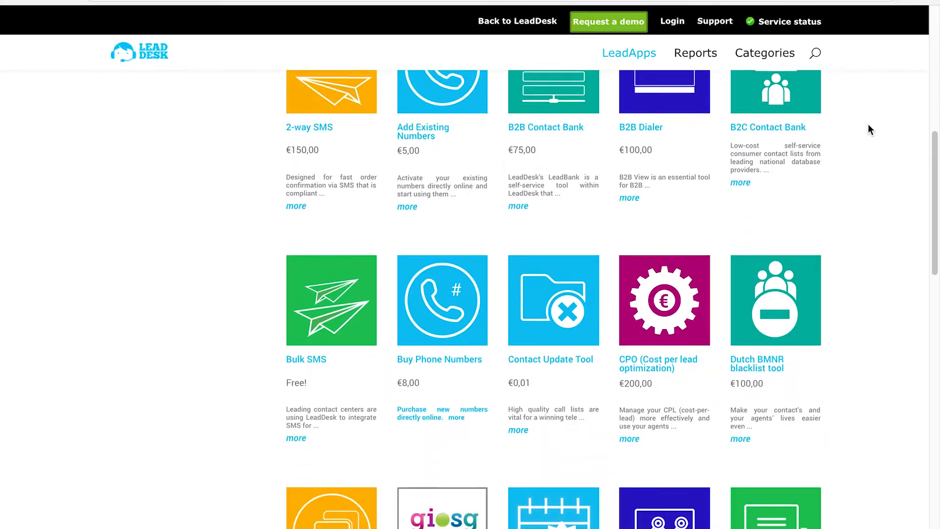
{"action": "scroll", "scroll_direction": "down", "scroll_amount": 3}
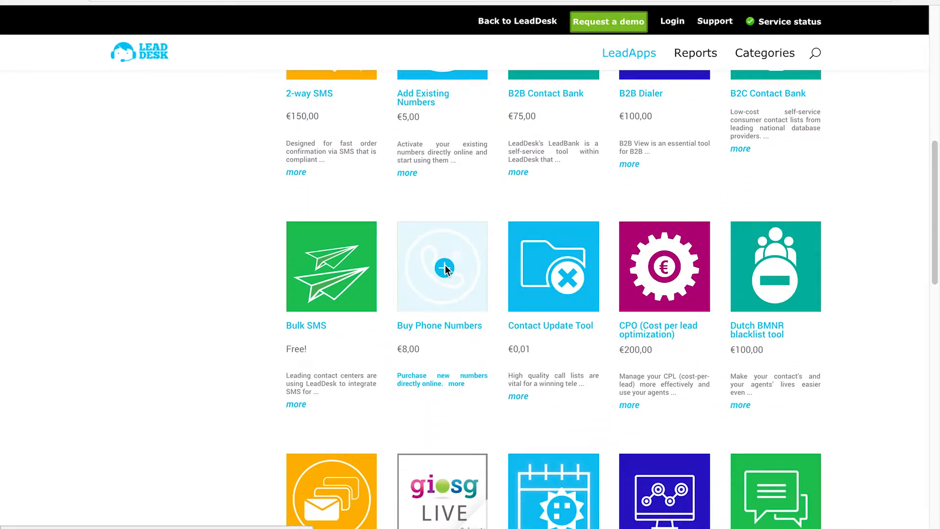
{"action": "left_click", "coordinate": [442, 267]}
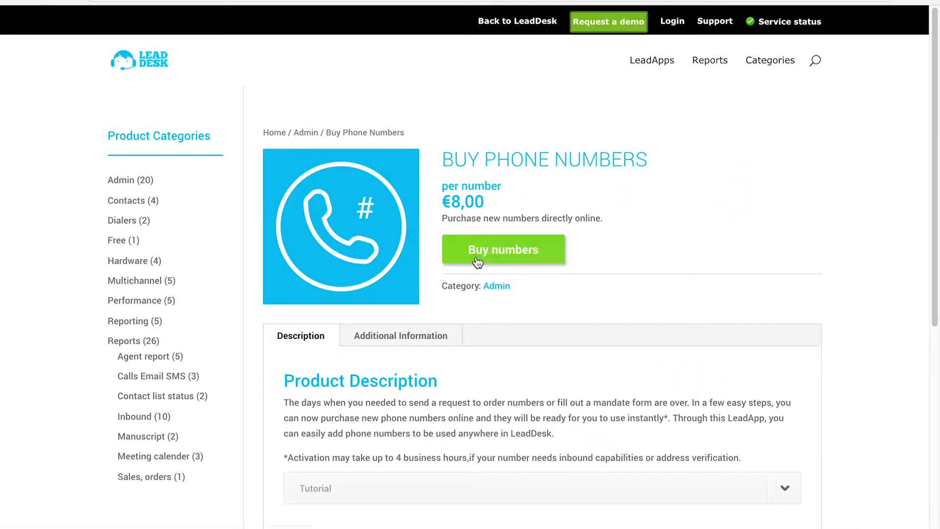
Search the purchase form for German numbers containing +491
{"action": "left_click", "coordinate": [503, 249]}
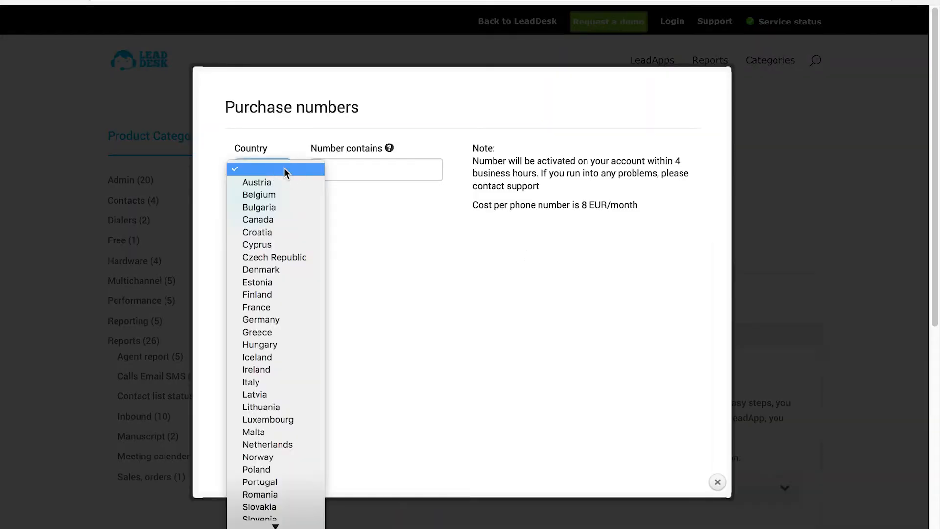
{"action": "mouse_move", "coordinate": [275, 256]}
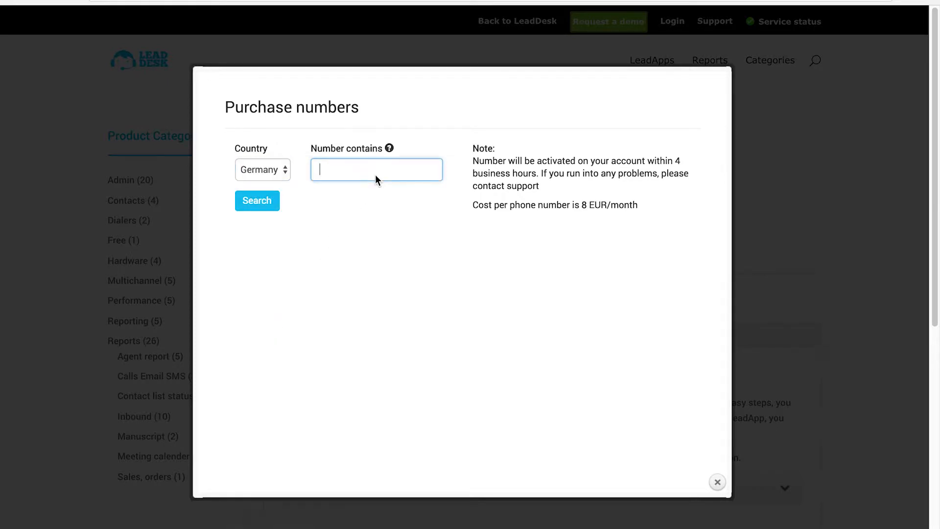
{"action": "type", "text": "+49"}
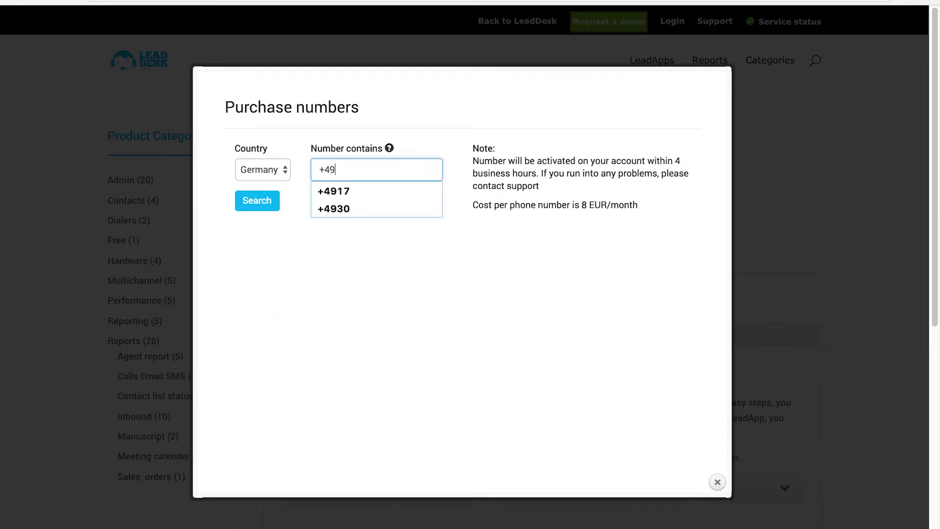
{"action": "type", "text": "1"}
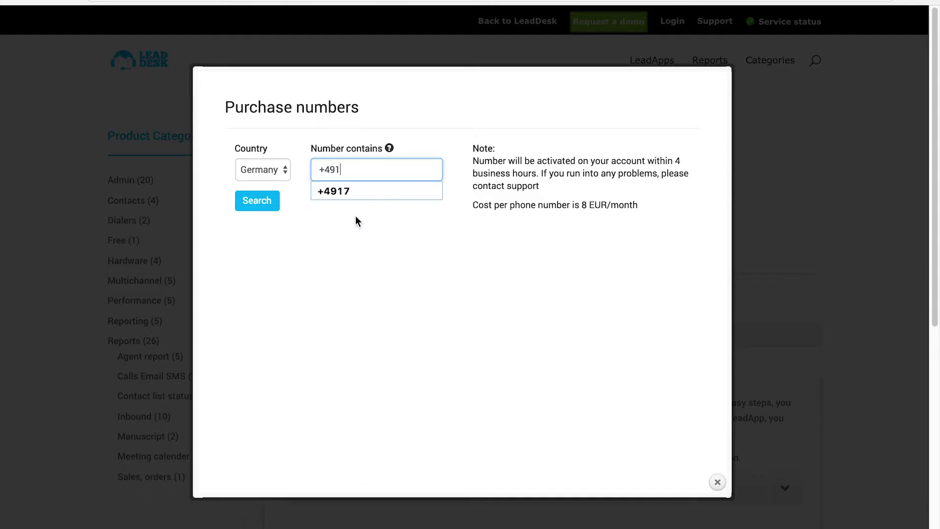
{"action": "left_click", "coordinate": [256, 200]}
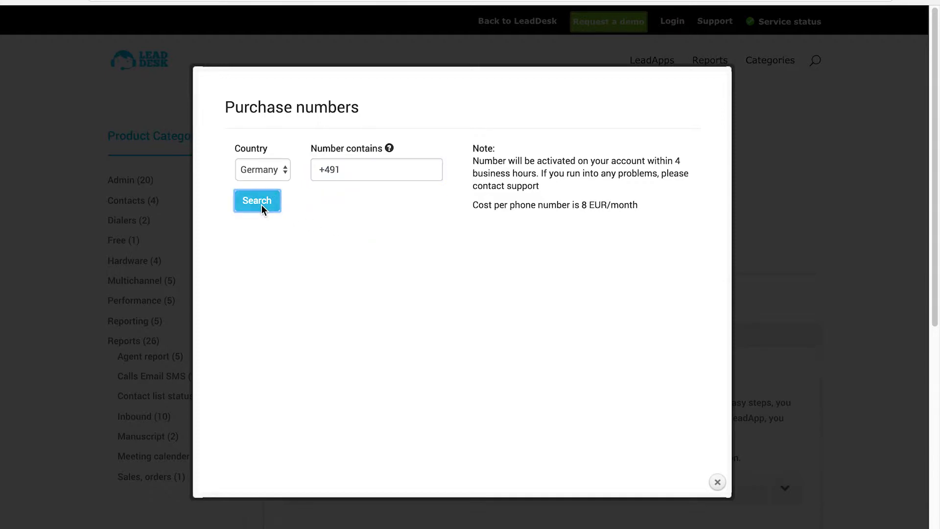
{"action": "left_click", "coordinate": [257, 200]}
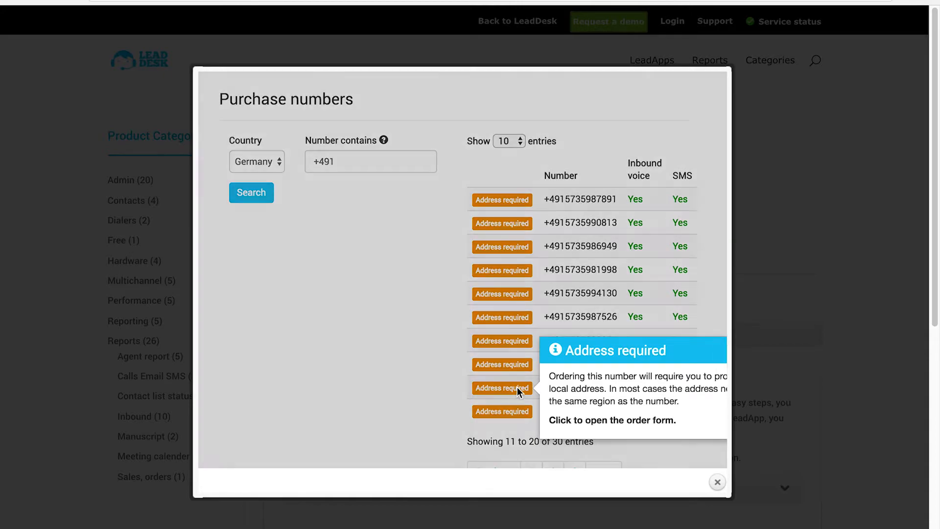
{"action": "left_click", "coordinate": [502, 388]}
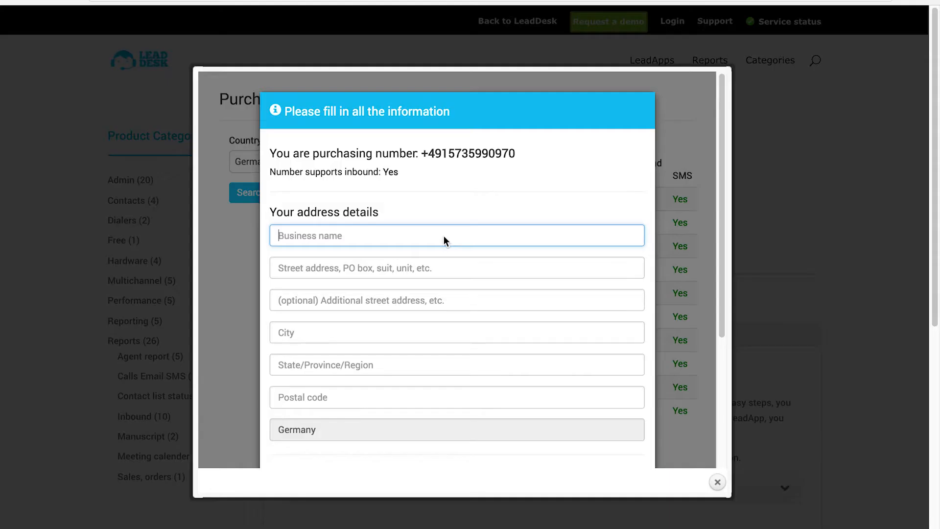
Autofill the LeadDesk GmbH address, enter login 'rob', and send the request to support
{"action": "type", "text": "LeadDesk GmbH"}
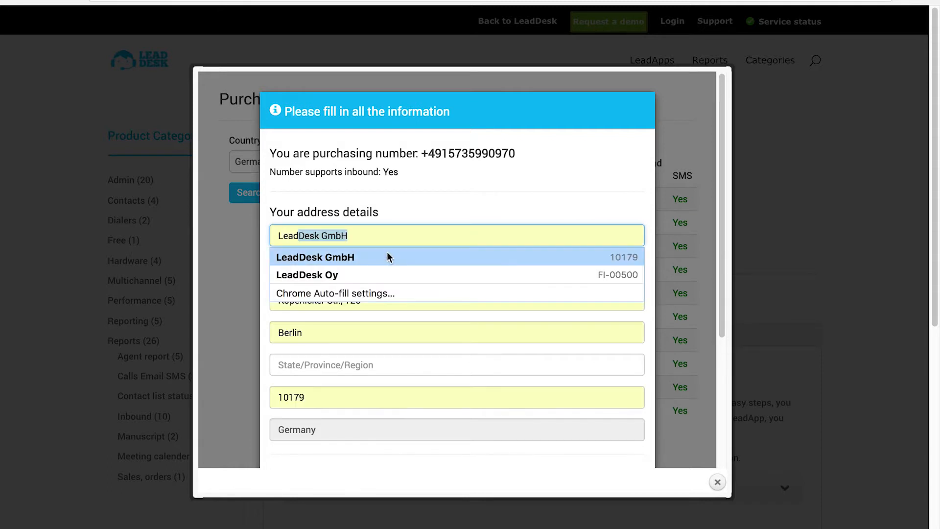
{"action": "left_click", "coordinate": [314, 257]}
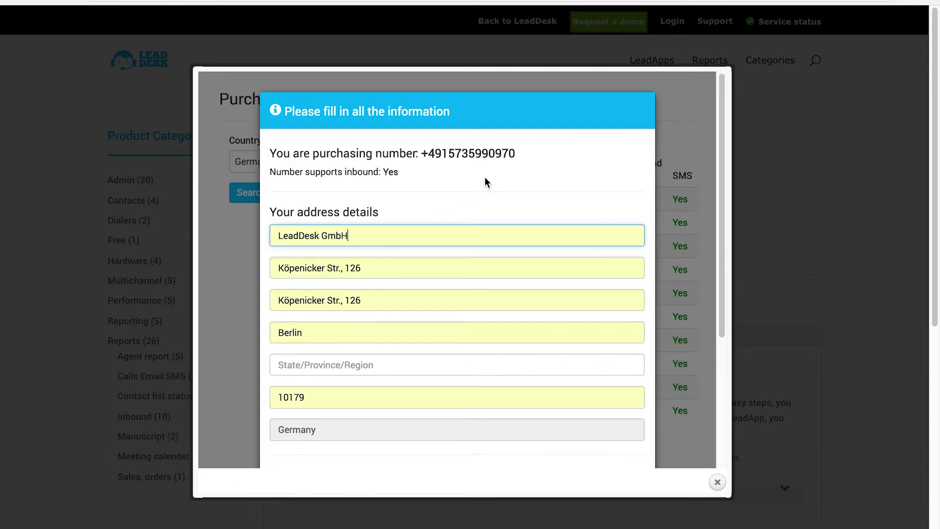
{"action": "scroll", "scroll_direction": "down", "scroll_amount": 3}
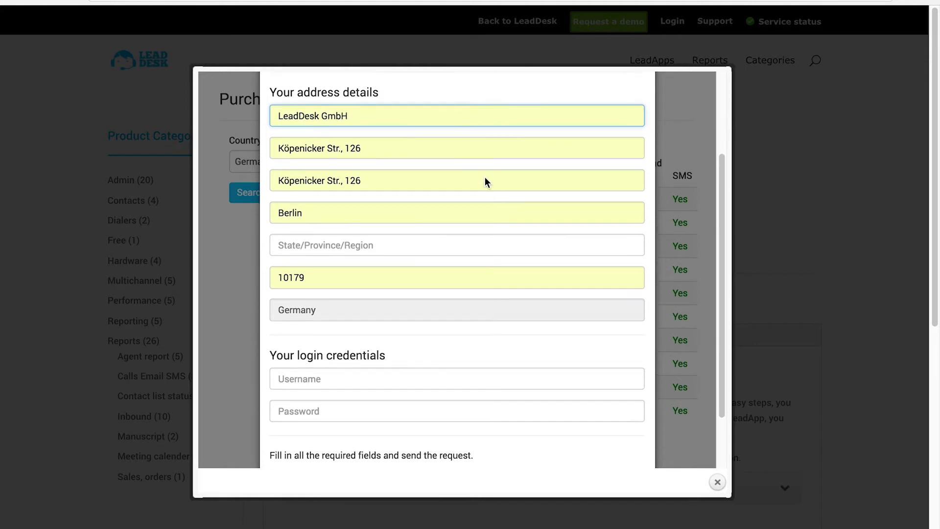
{"action": "type", "text": "rob"}
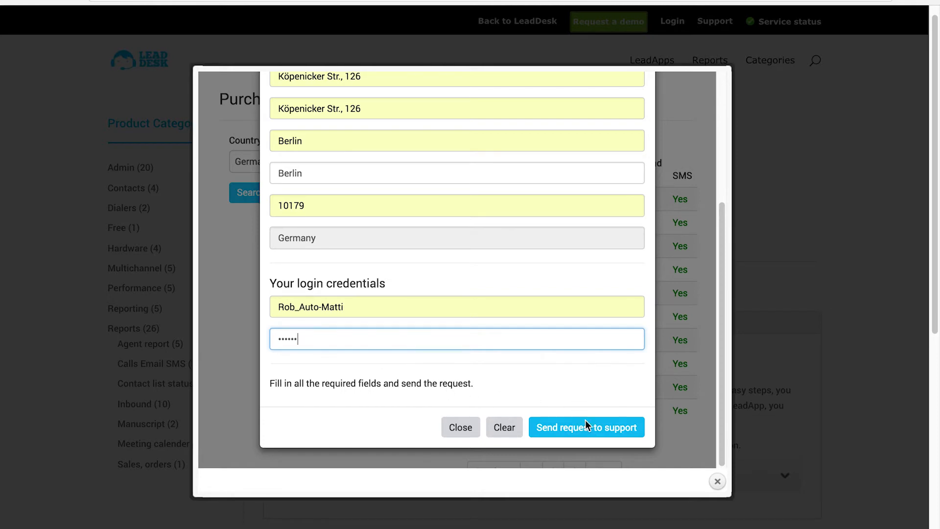
{"action": "left_click", "coordinate": [585, 427]}
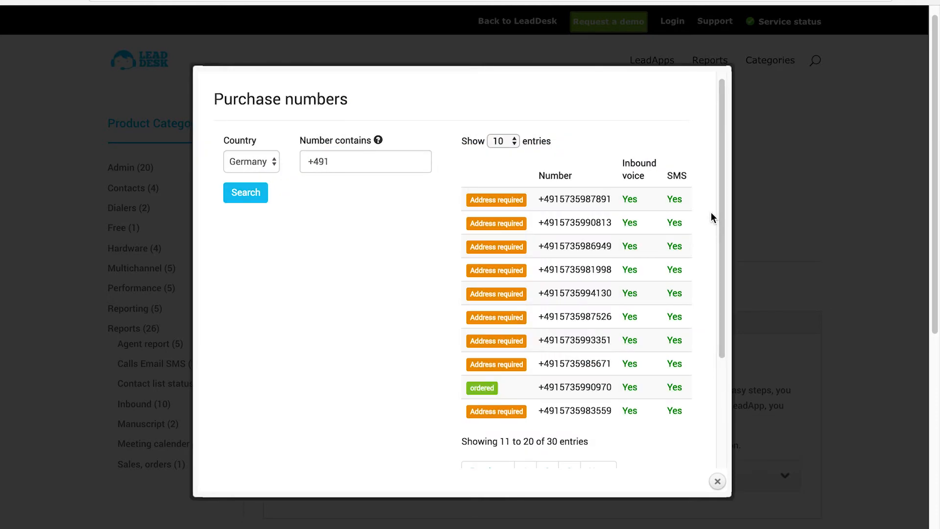